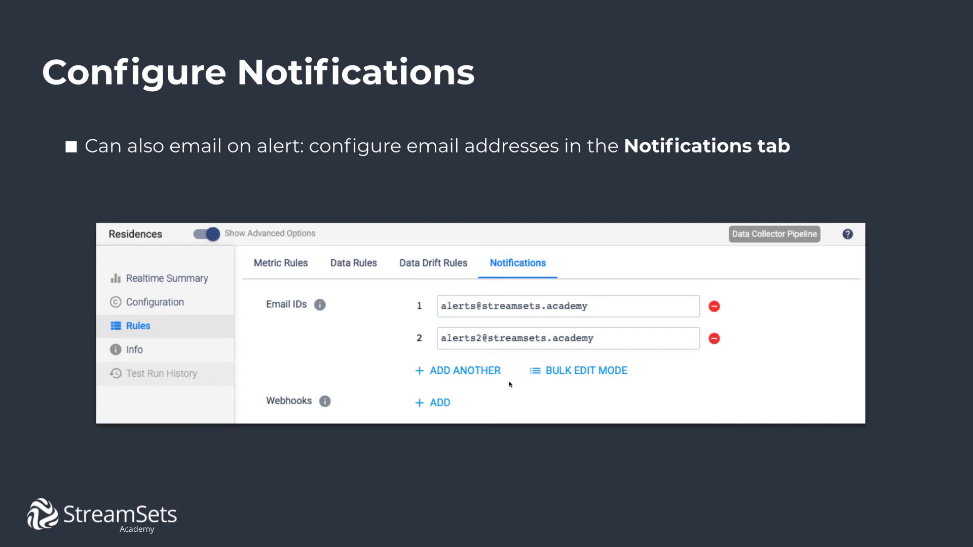
pyautogui.moveTo(430, 408)
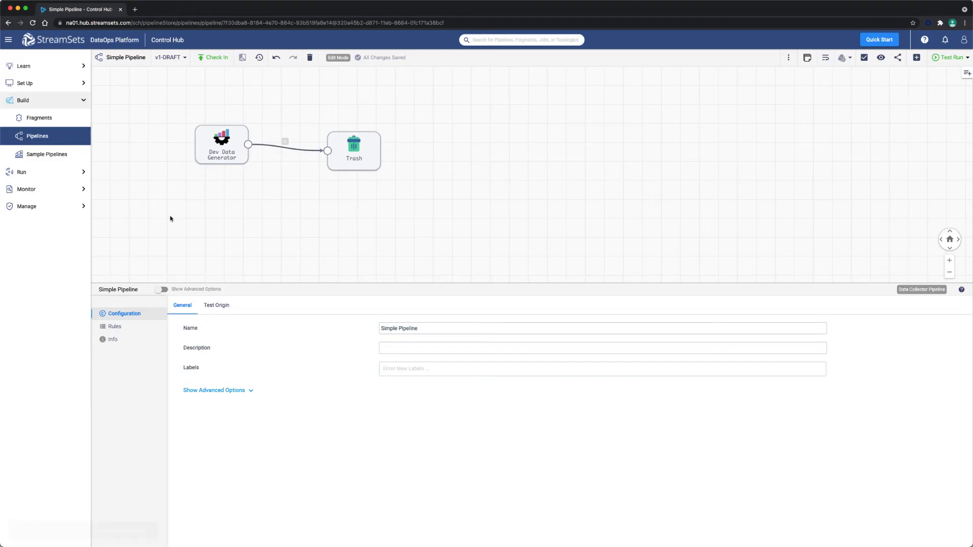
# Rearrange the Dev Data Generator and Trash stages, then view the generator's firstname, lastname and city fields
pyautogui.moveTo(221, 145); pyautogui.dragTo(195, 186)
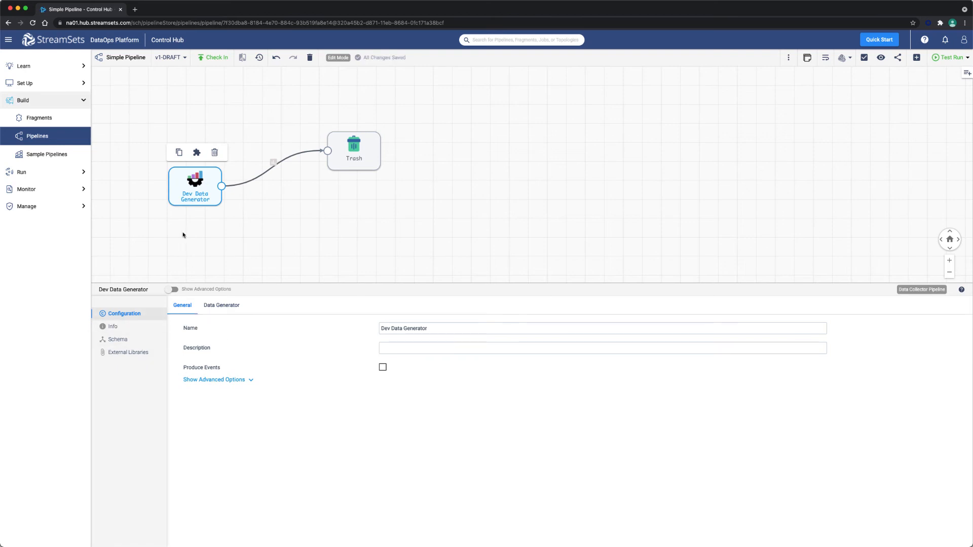
pyautogui.click(353, 147)
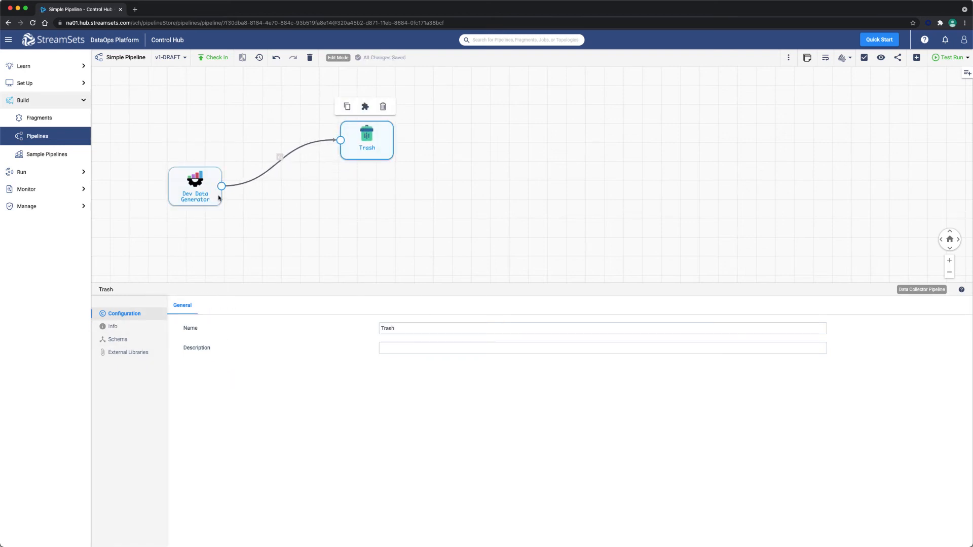
pyautogui.click(195, 185)
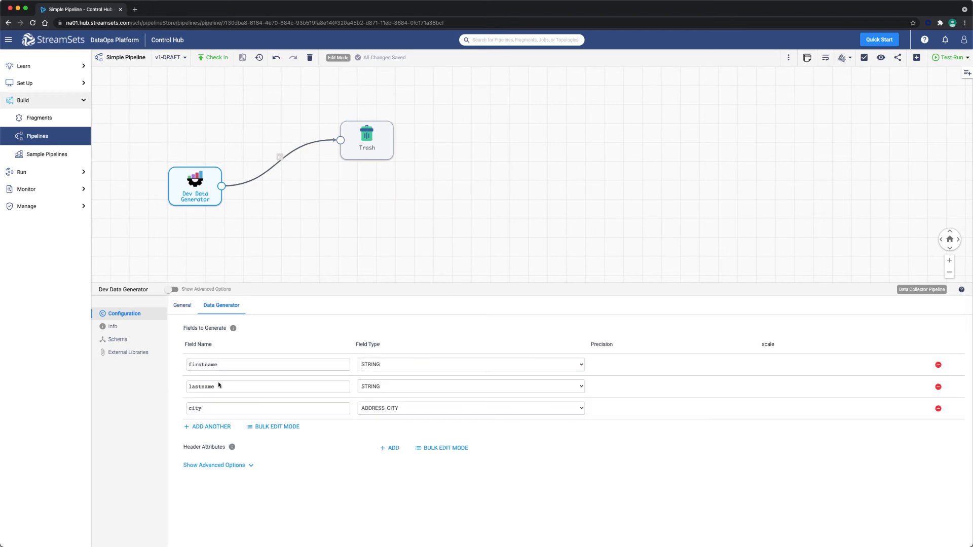
pyautogui.moveTo(288, 187)
pyautogui.write('erro')
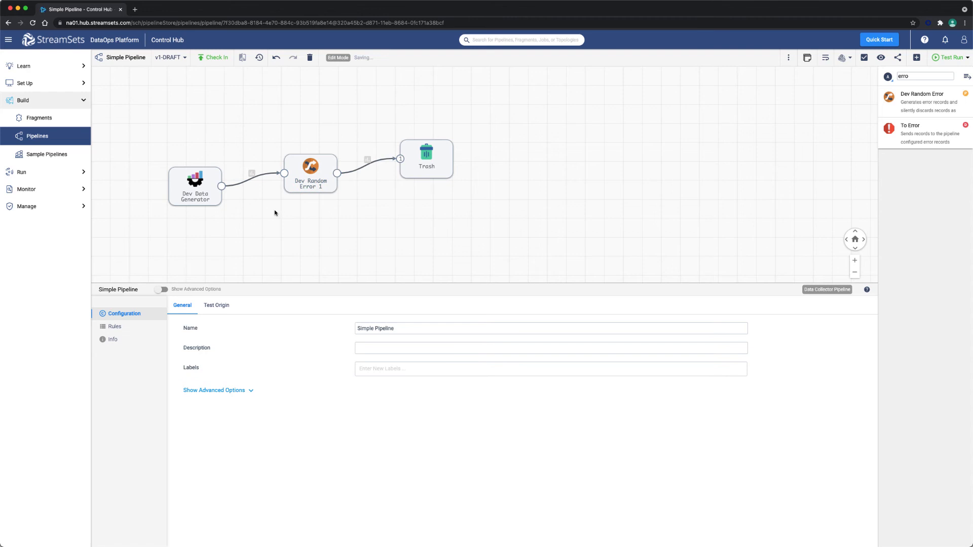
# Preview new Metric, Data and Data Drift rule forms, cancelling each without saving
pyautogui.click(114, 326)
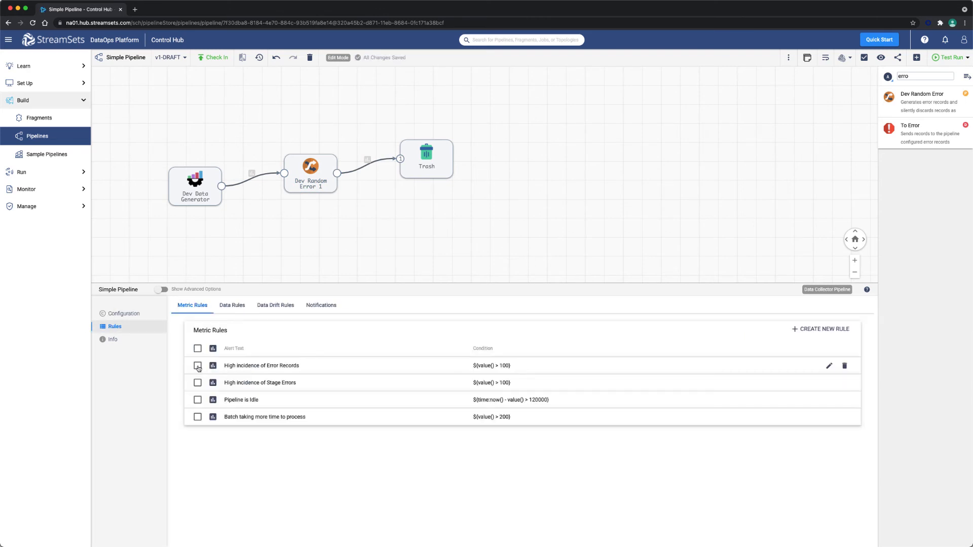
pyautogui.click(824, 329)
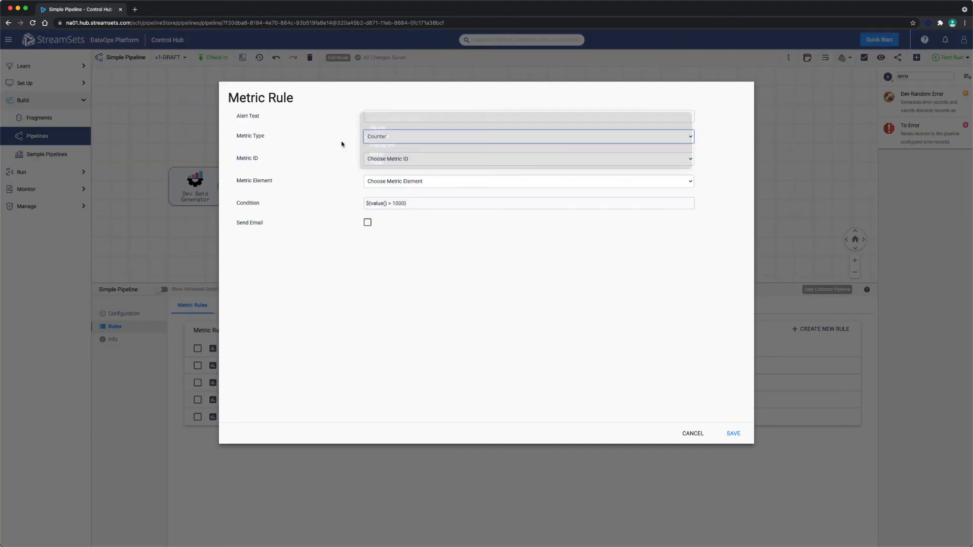
pyautogui.click(693, 434)
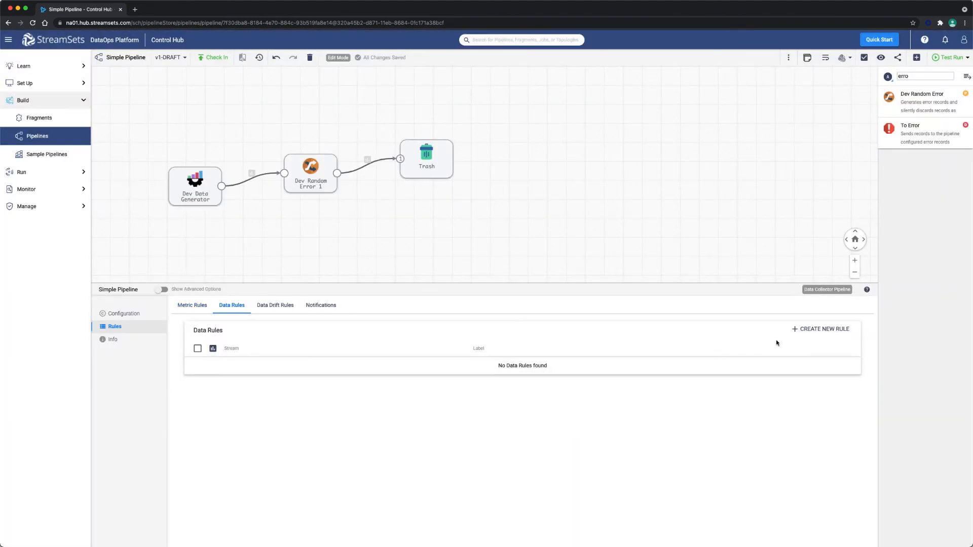
pyautogui.click(822, 329)
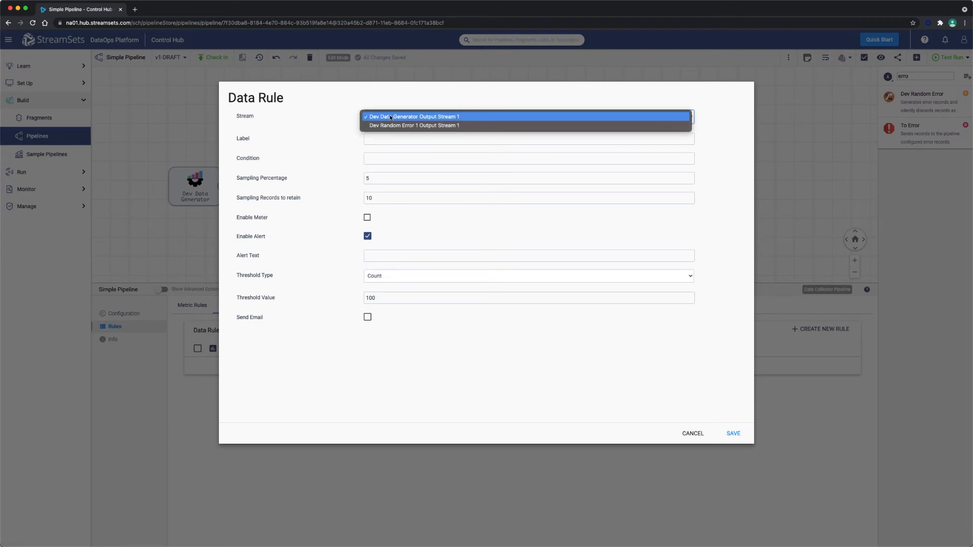
pyautogui.moveTo(413, 125)
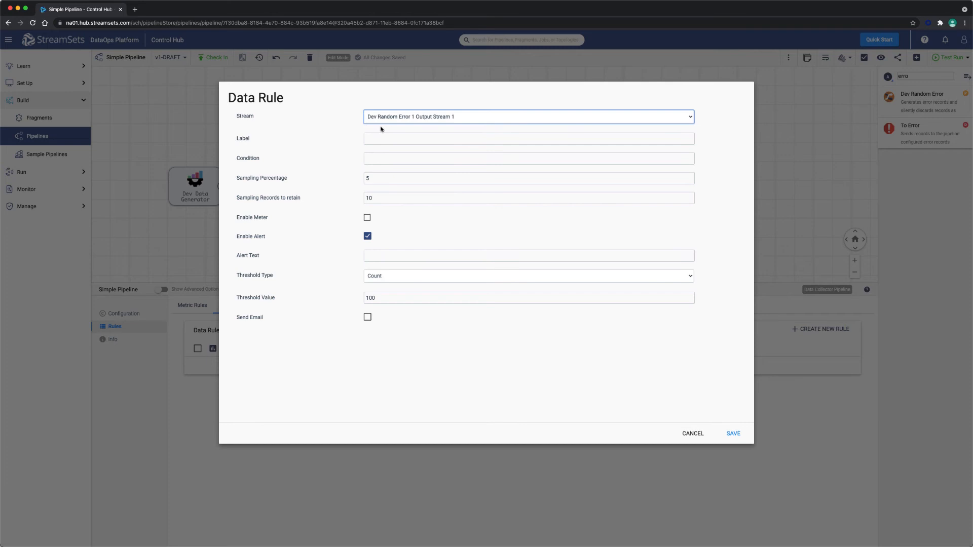
pyautogui.click(275, 305)
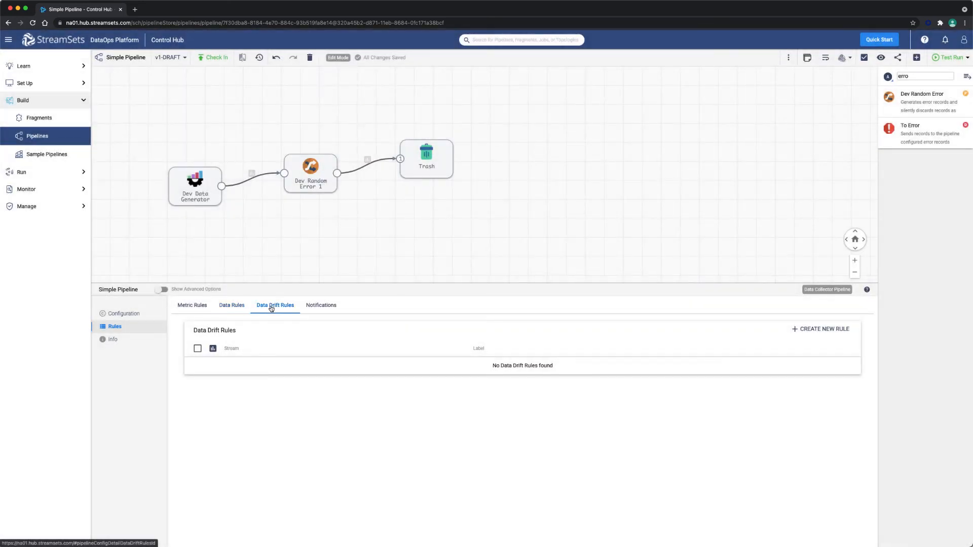
pyautogui.click(823, 329)
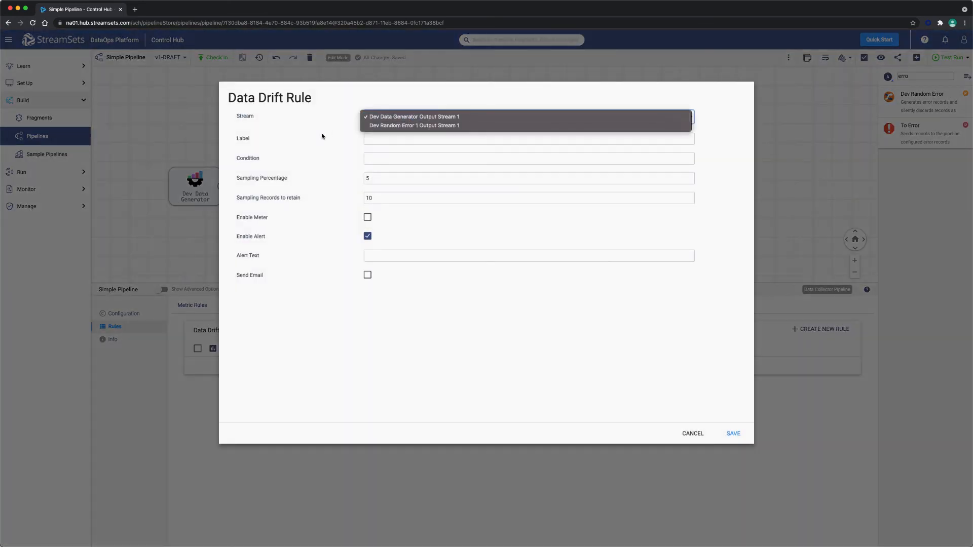
pyautogui.click(413, 116)
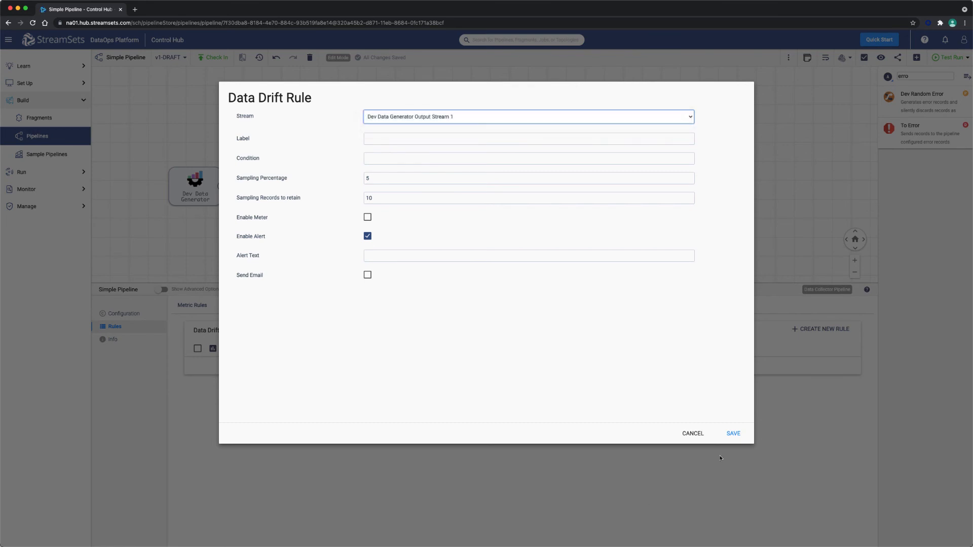
pyautogui.click(693, 434)
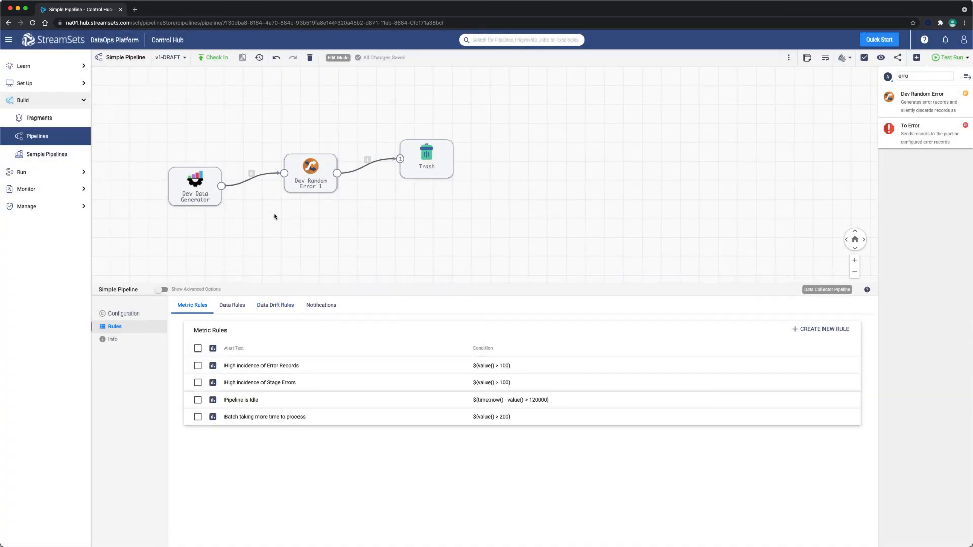
# Inspect the High Incidence of Error Records rule, confirming its Pipeline Error Records Counter metric
pyautogui.click(262, 366)
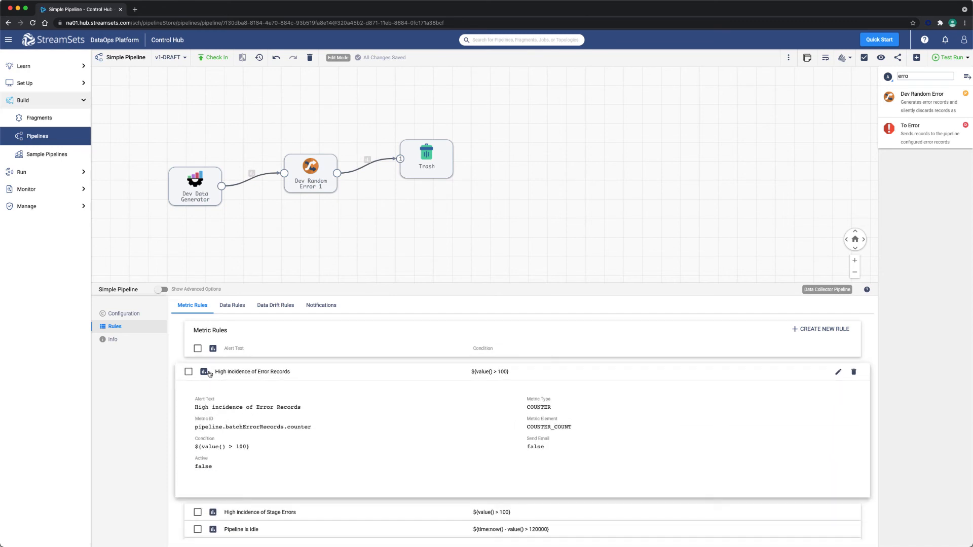
pyautogui.click(188, 371)
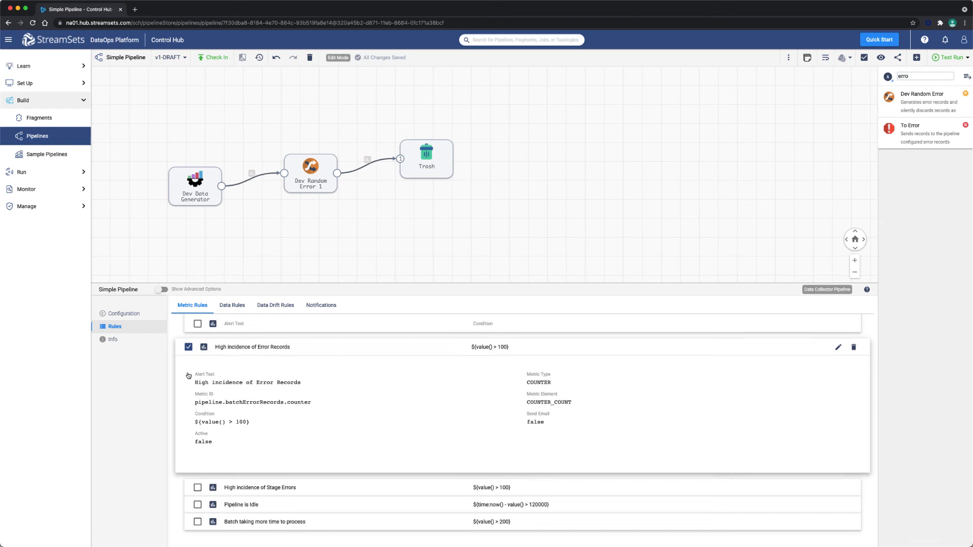
pyautogui.click(188, 346)
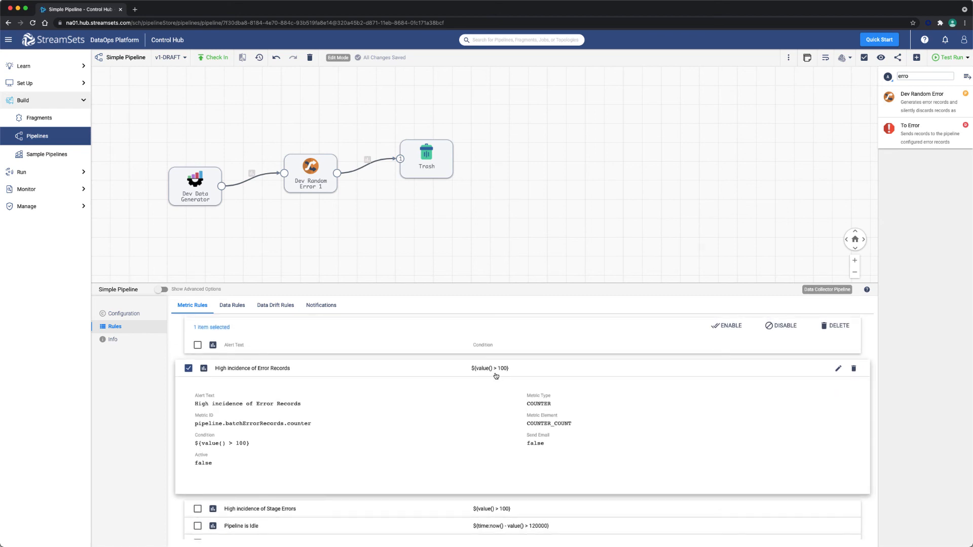
pyautogui.moveTo(500, 371)
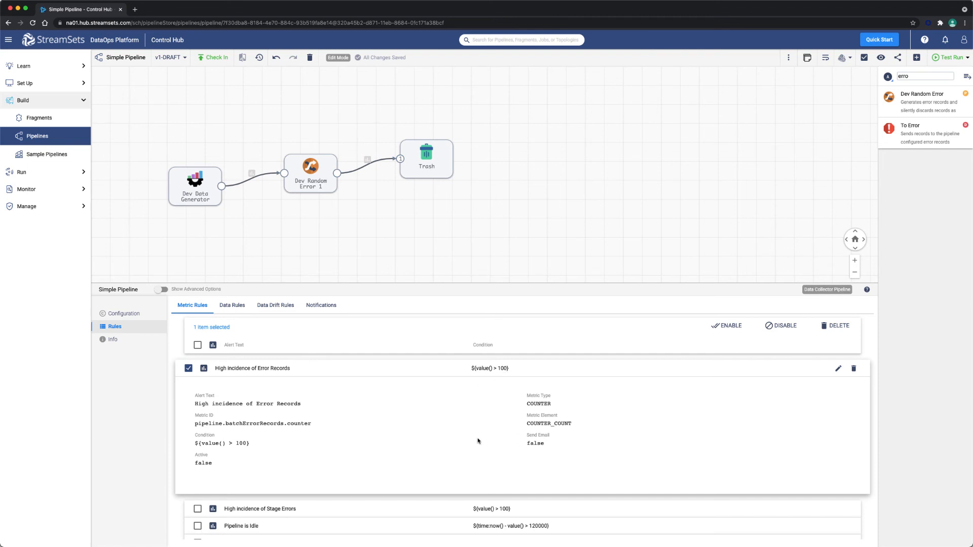
pyautogui.click(838, 368)
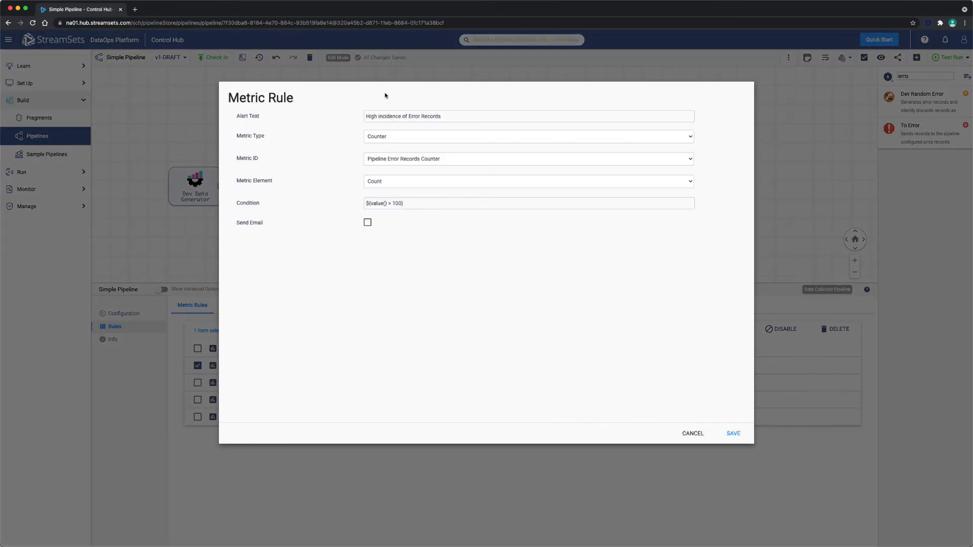
pyautogui.moveTo(364, 140)
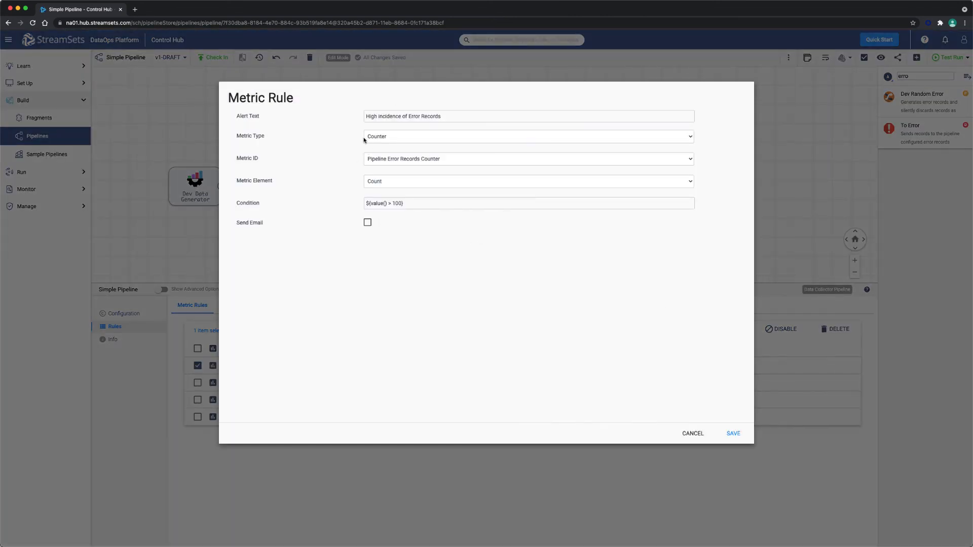
pyautogui.click(529, 158)
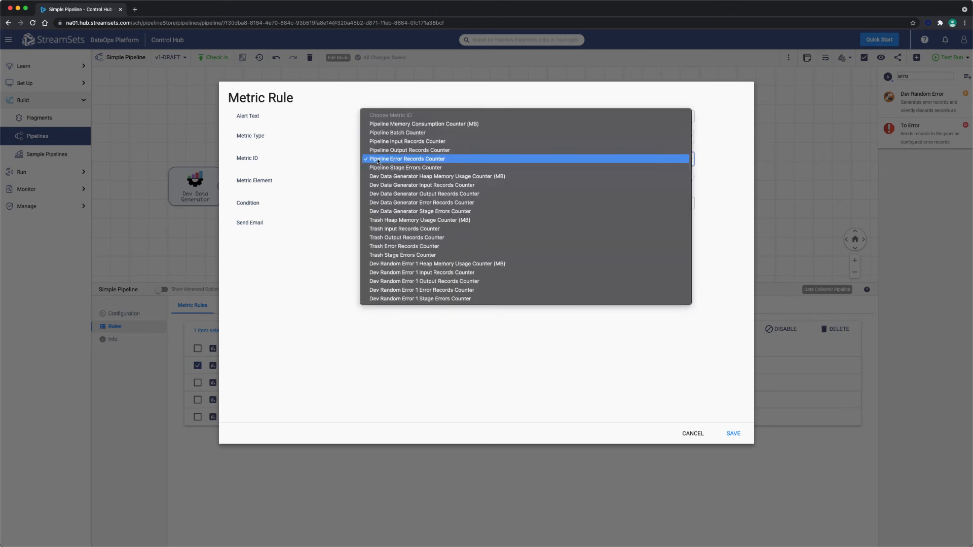
pyautogui.click(405, 158)
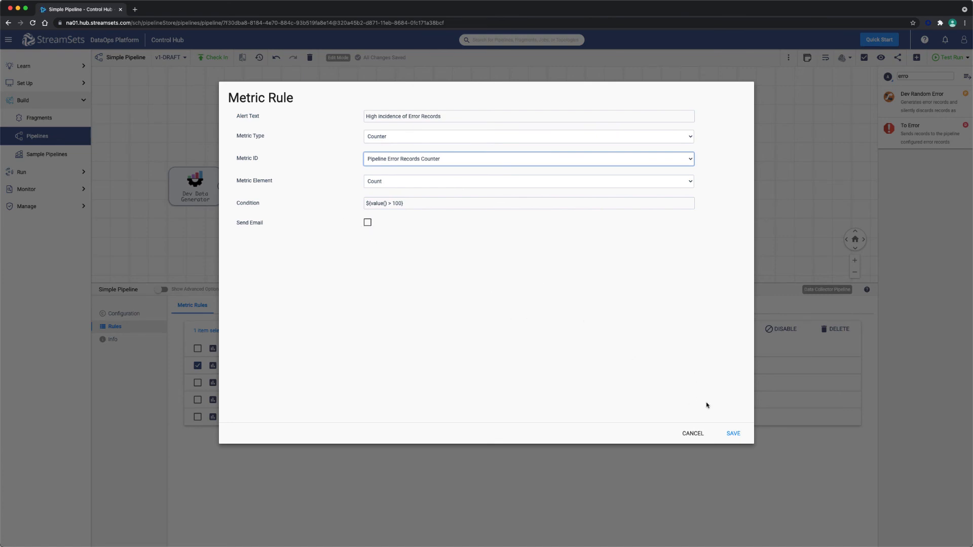
pyautogui.click(692, 433)
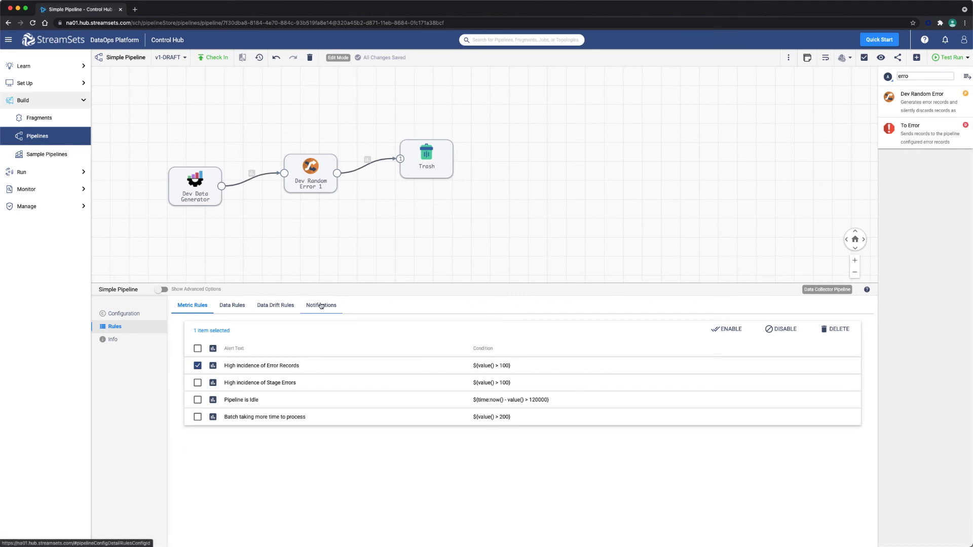
# Set the webhook notification's authentication to None, then delete the webhook
pyautogui.click(321, 305)
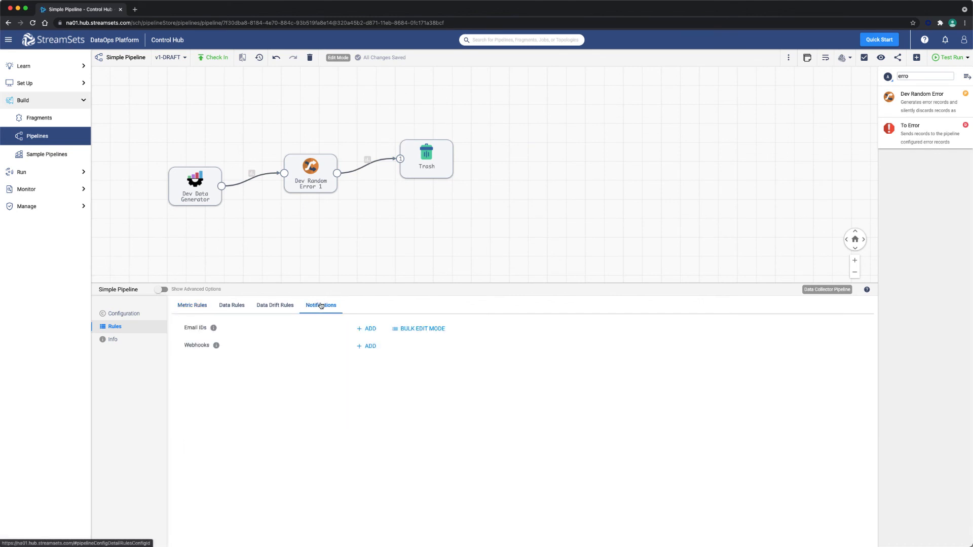
pyautogui.click(366, 346)
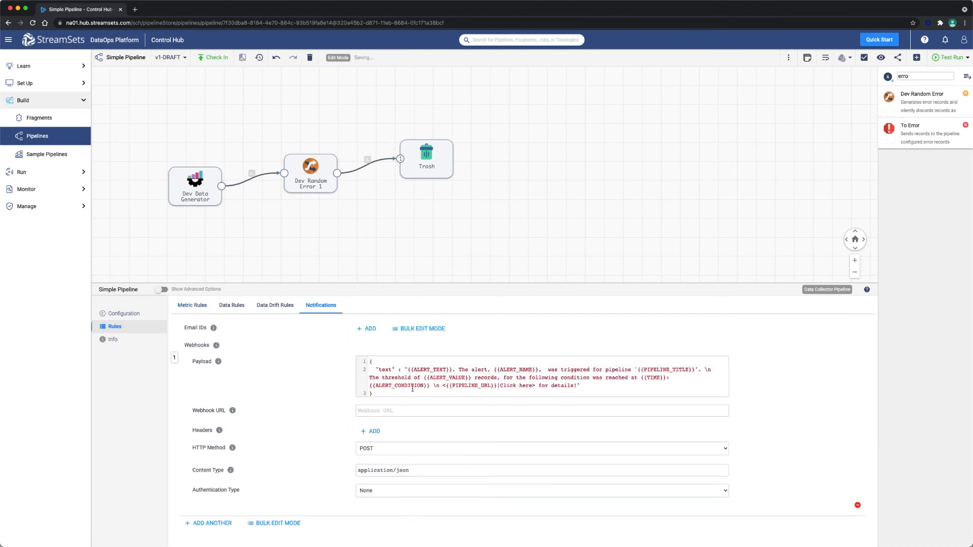
pyautogui.click(541, 490)
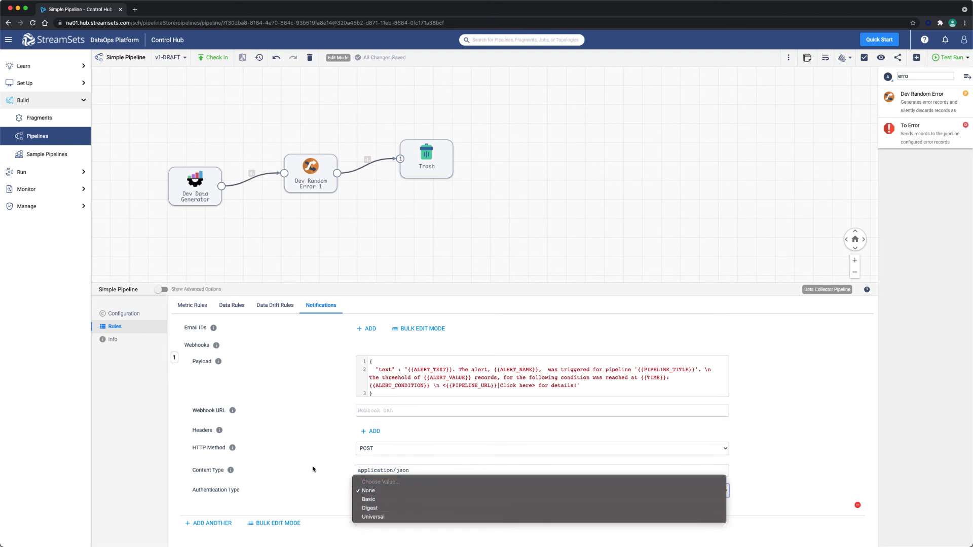
pyautogui.click(367, 491)
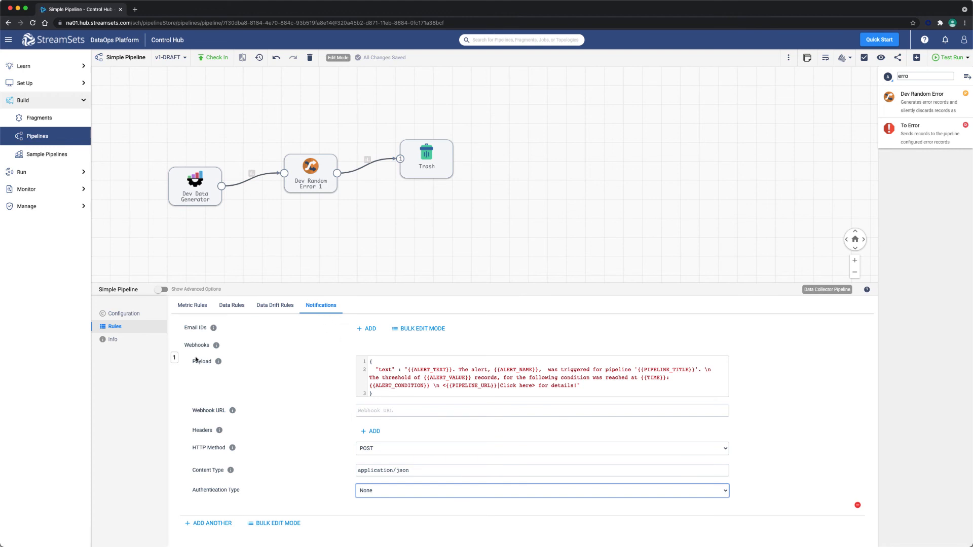
pyautogui.click(857, 505)
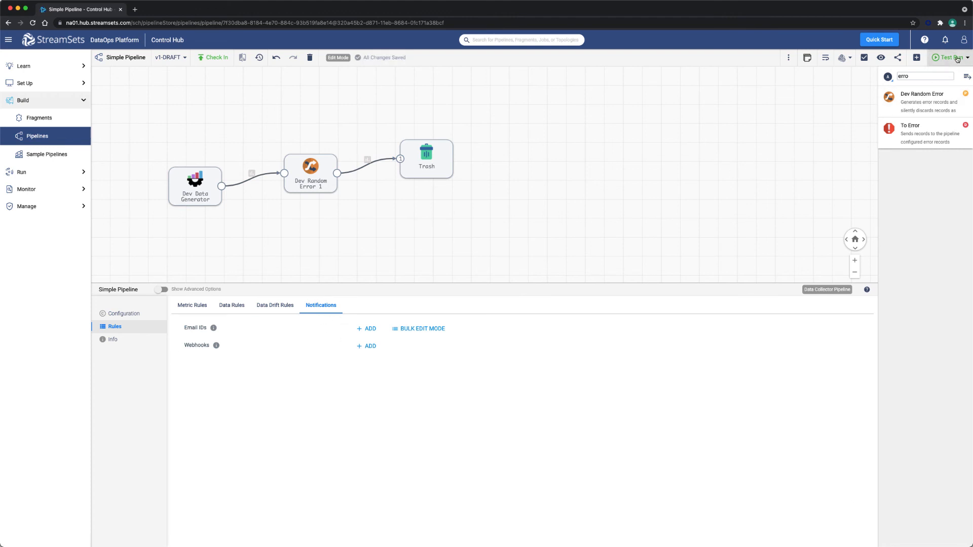
# Start a test run and enable the High Incidence of Error Records metric rule
pyautogui.click(947, 57)
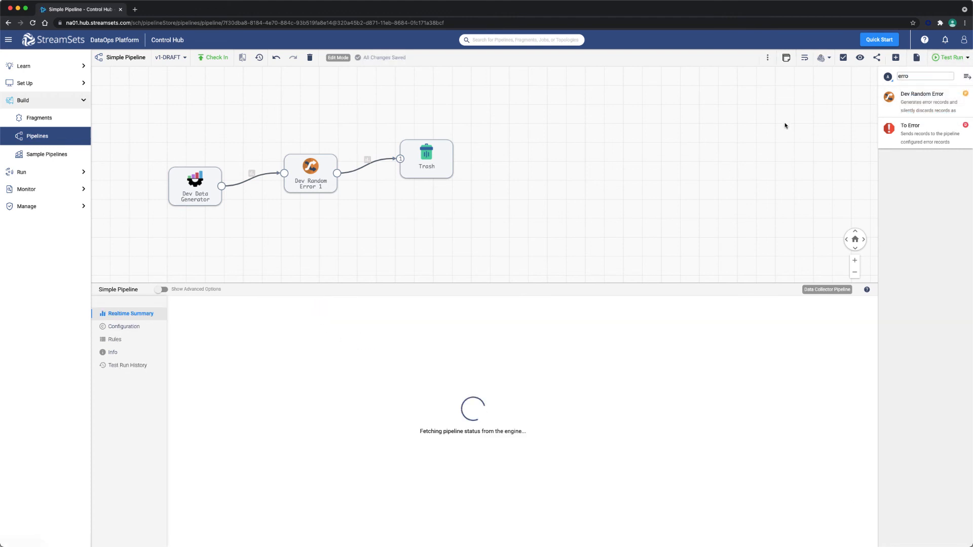
pyautogui.click(949, 57)
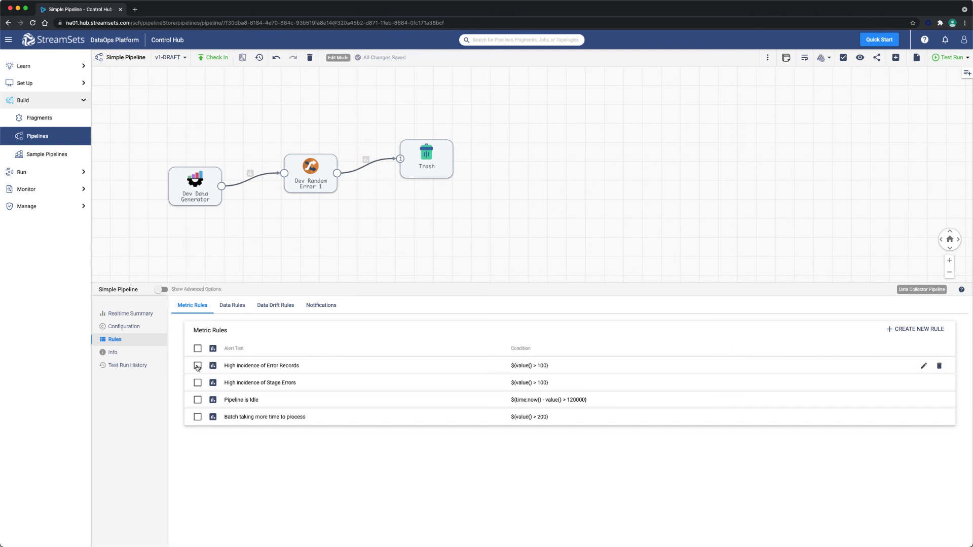
pyautogui.click(198, 366)
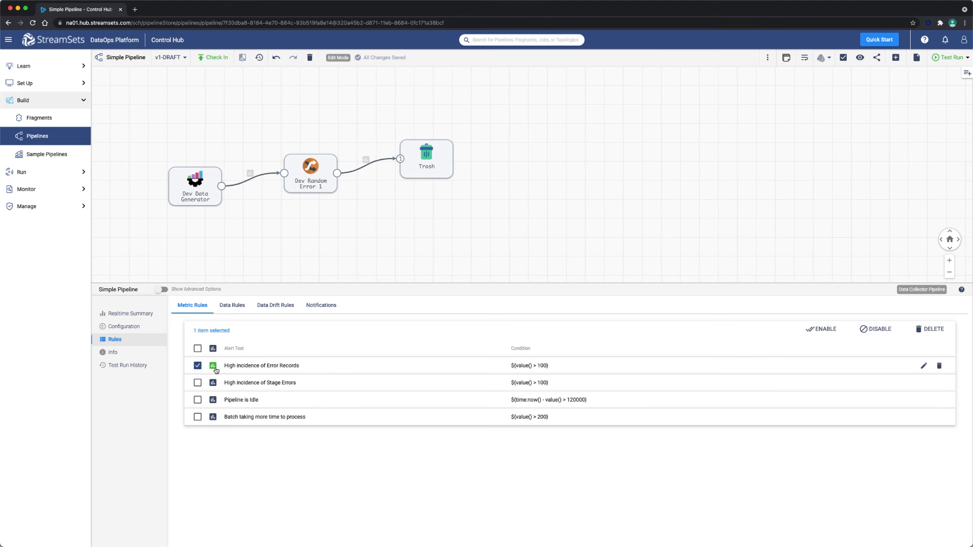
pyautogui.click(949, 57)
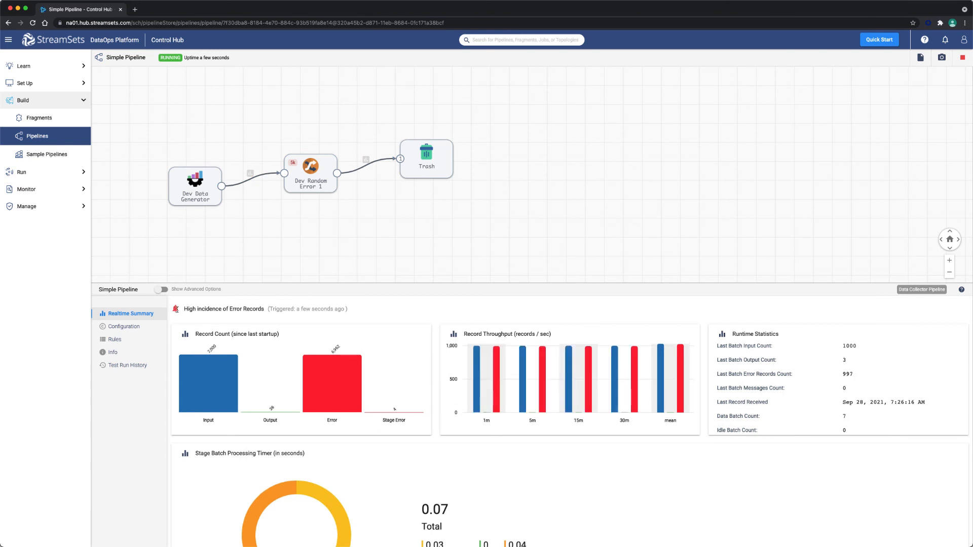
# Confirm the full Alerts list is empty, then return to Build > Pipelines
pyautogui.click(944, 40)
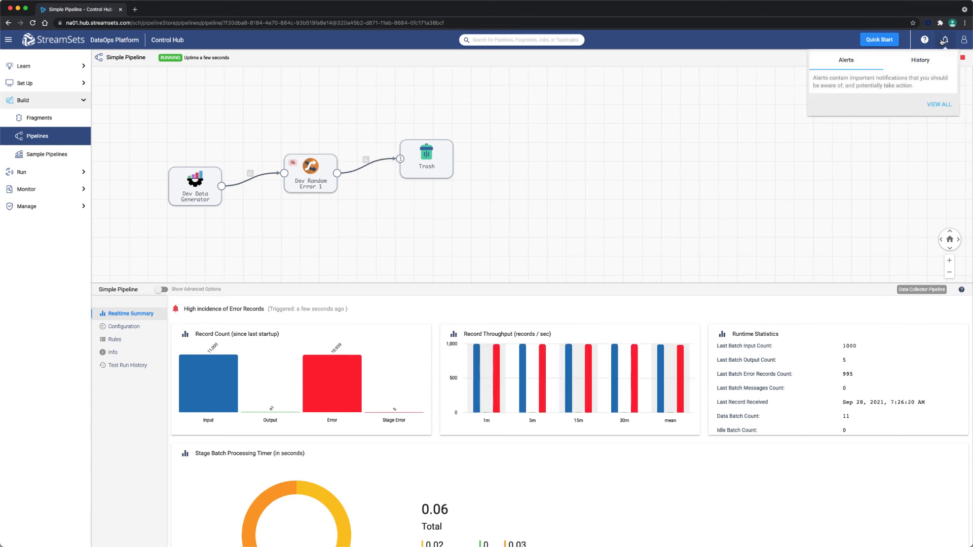
pyautogui.click(938, 105)
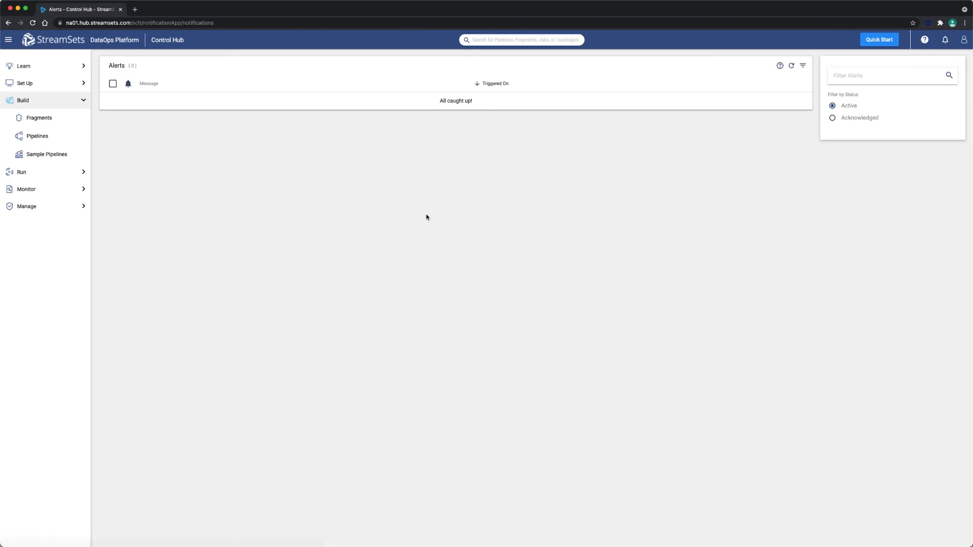
pyautogui.moveTo(105, 122)
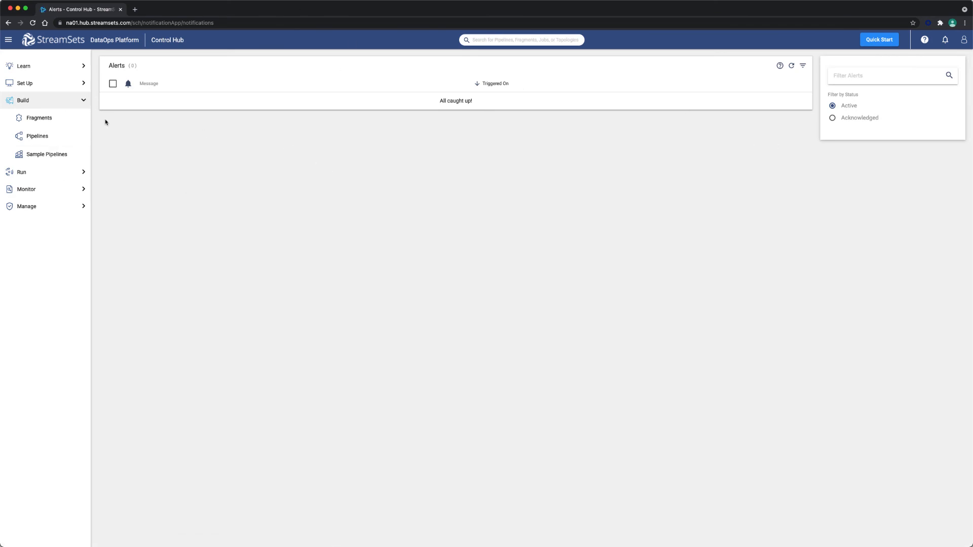
pyautogui.moveTo(37, 136)
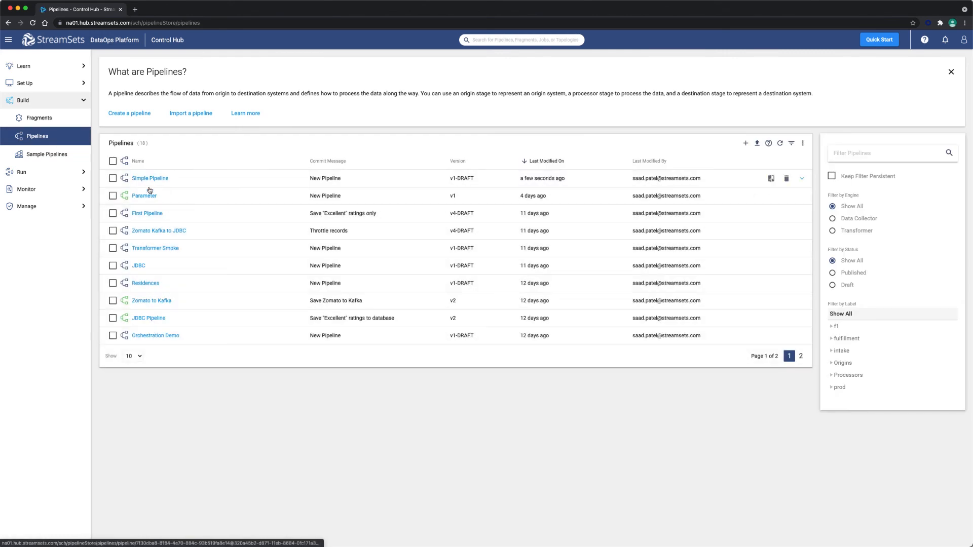
pyautogui.click(150, 178)
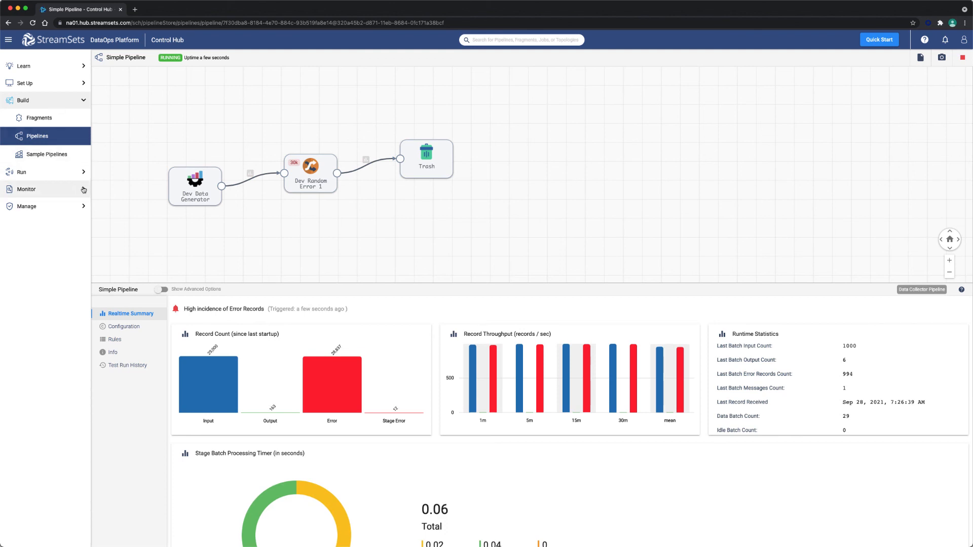
pyautogui.click(26, 189)
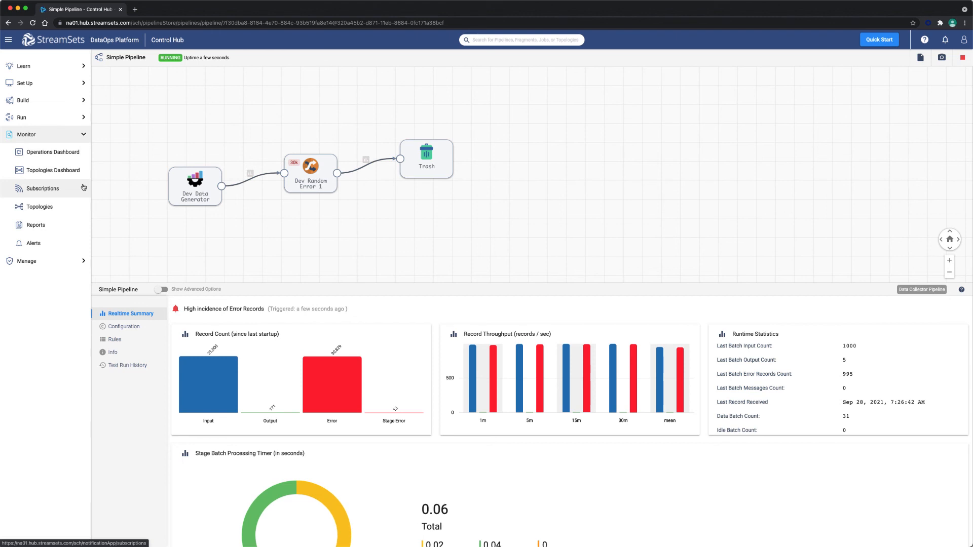
pyautogui.click(33, 243)
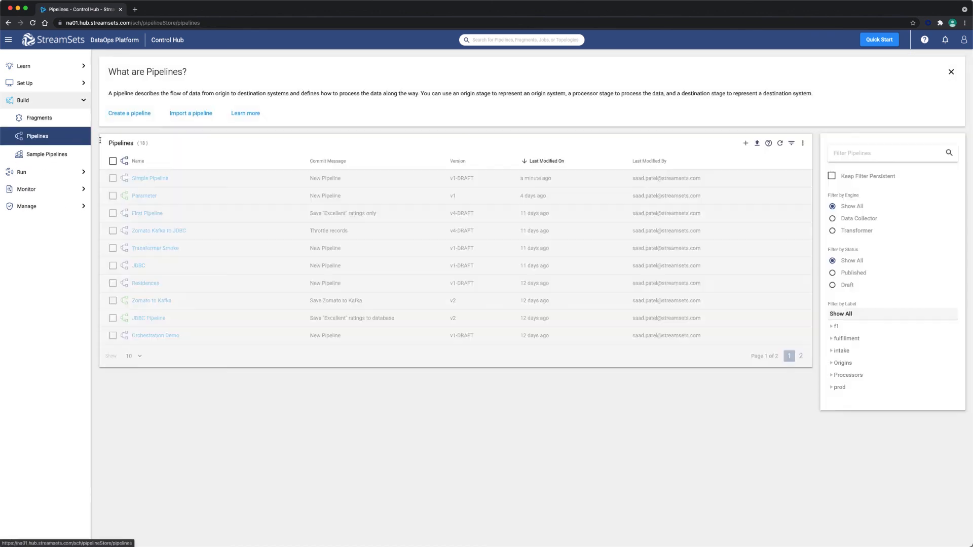
# Check in Simple Pipeline as v1 and choose Publish and Create New Job
pyautogui.click(150, 178)
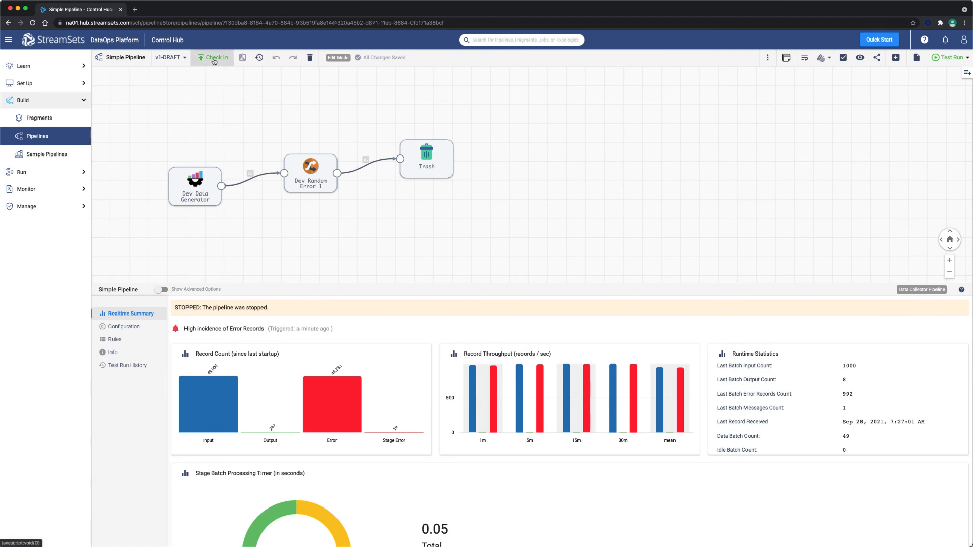
pyautogui.click(215, 57)
pyautogui.write('New Pipeline')
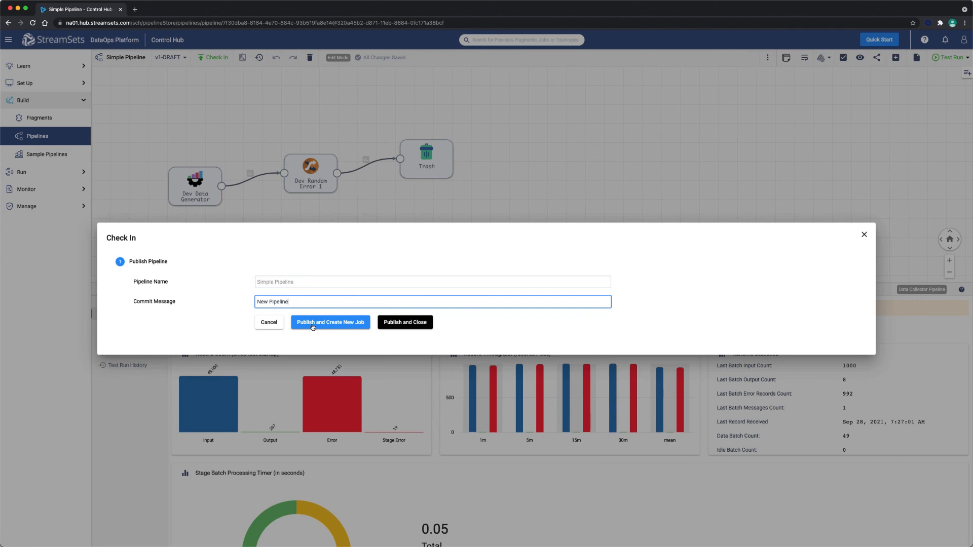
pyautogui.click(329, 322)
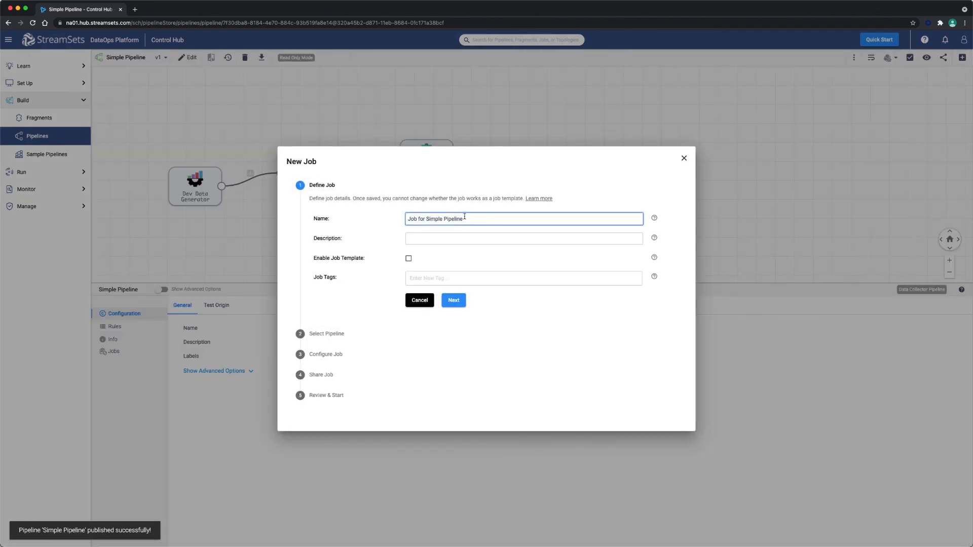
# Name the job 'Job for Simple Pipeline - Alerts' and assign the devdatacollectors engine label
pyautogui.write('Alerts')
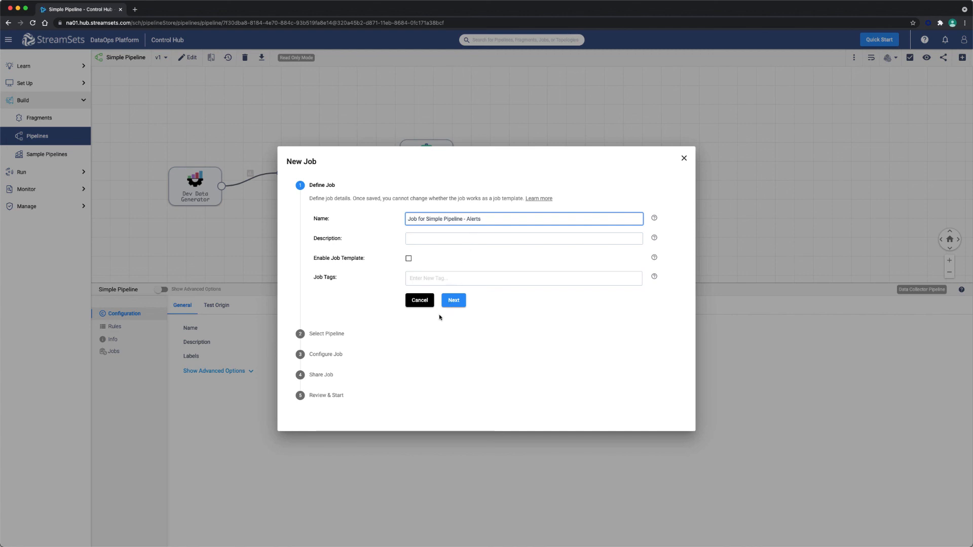
pyautogui.click(453, 299)
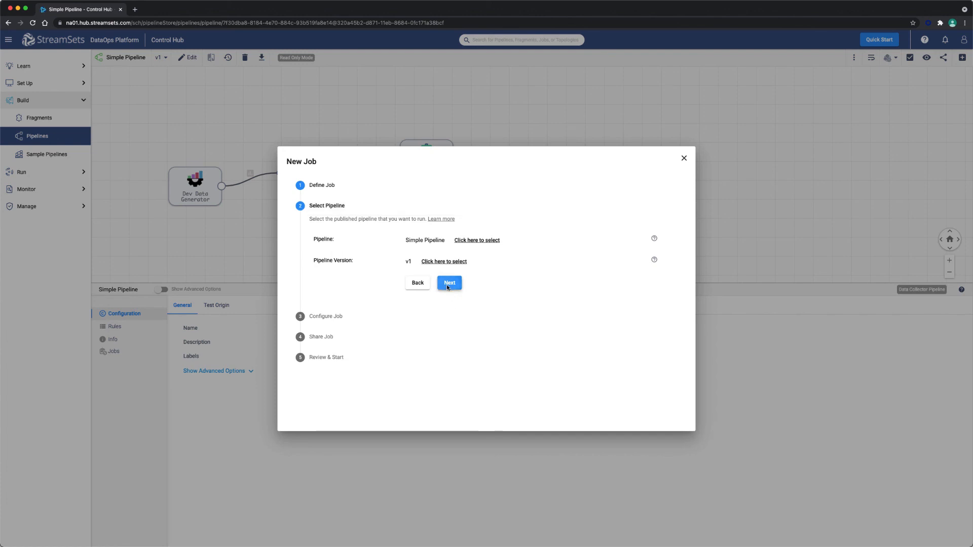
pyautogui.click(449, 282)
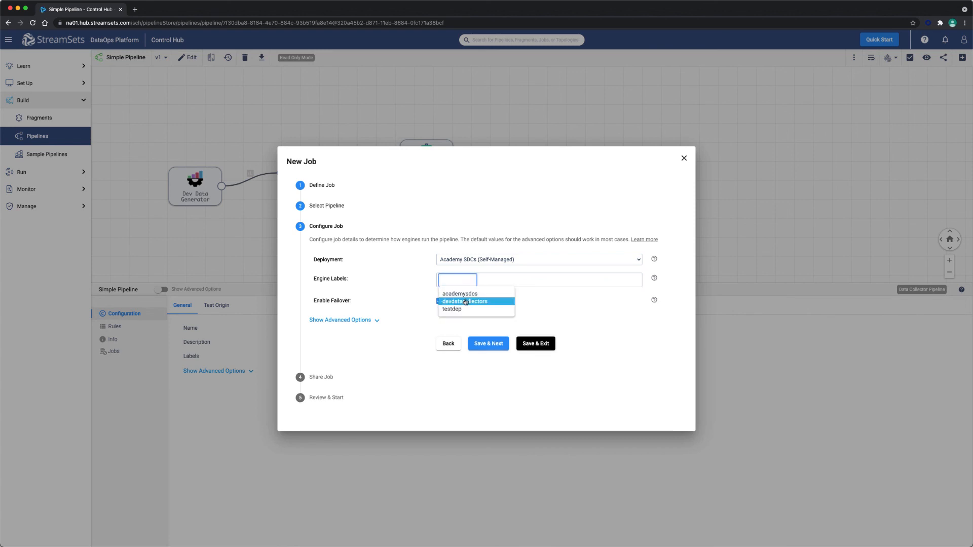
pyautogui.click(466, 301)
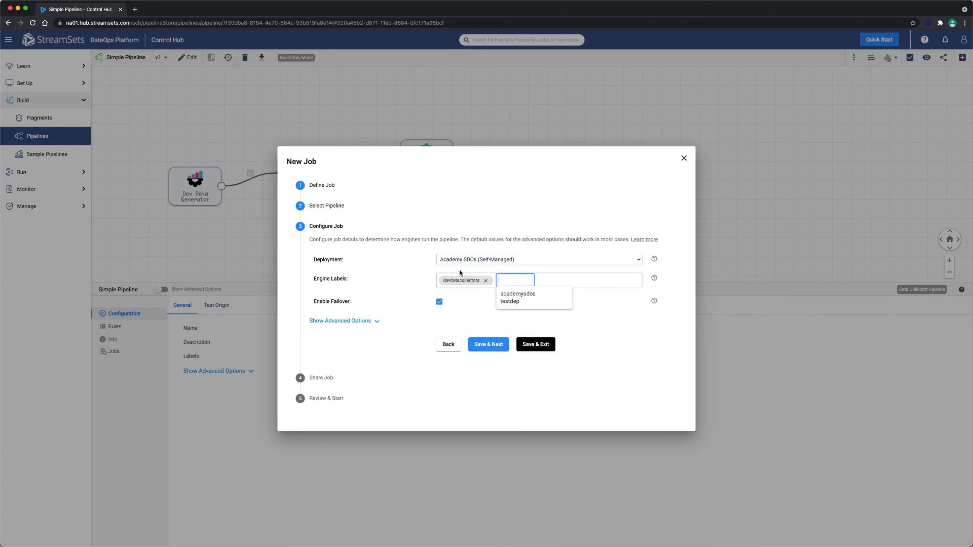
pyautogui.click(537, 260)
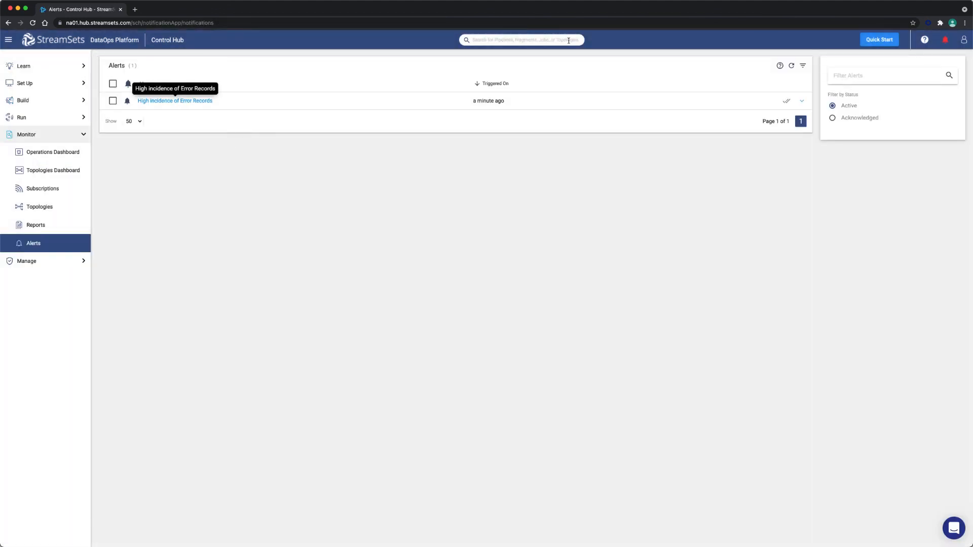
pyautogui.click(946, 39)
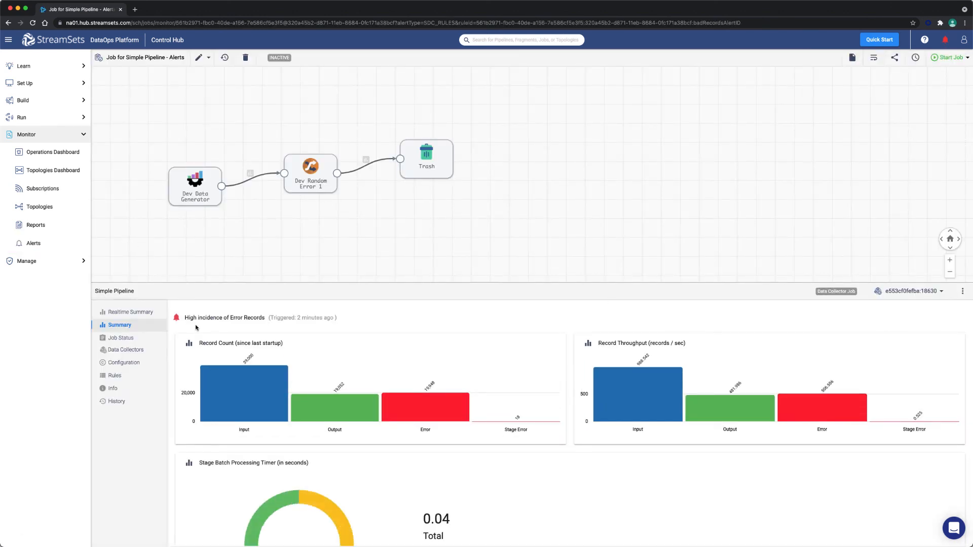
pyautogui.click(32, 243)
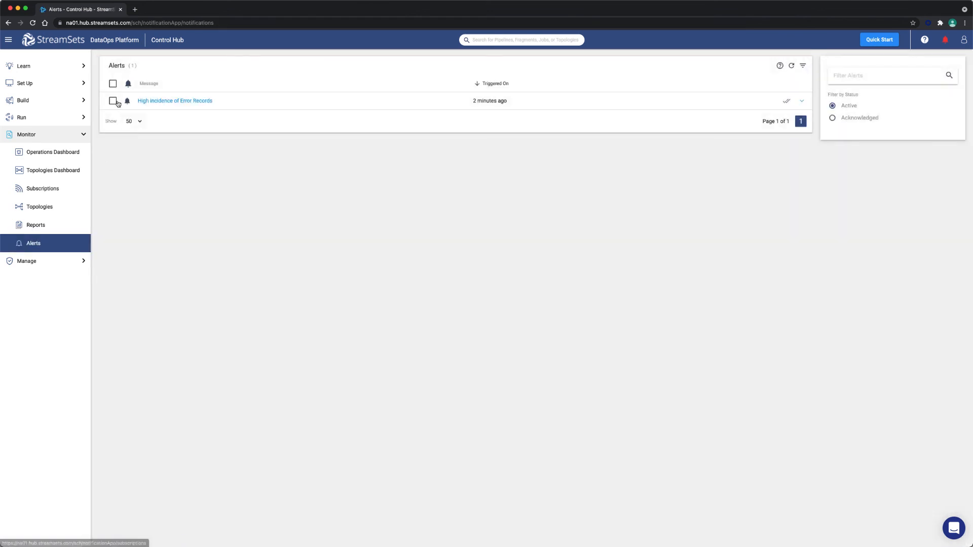